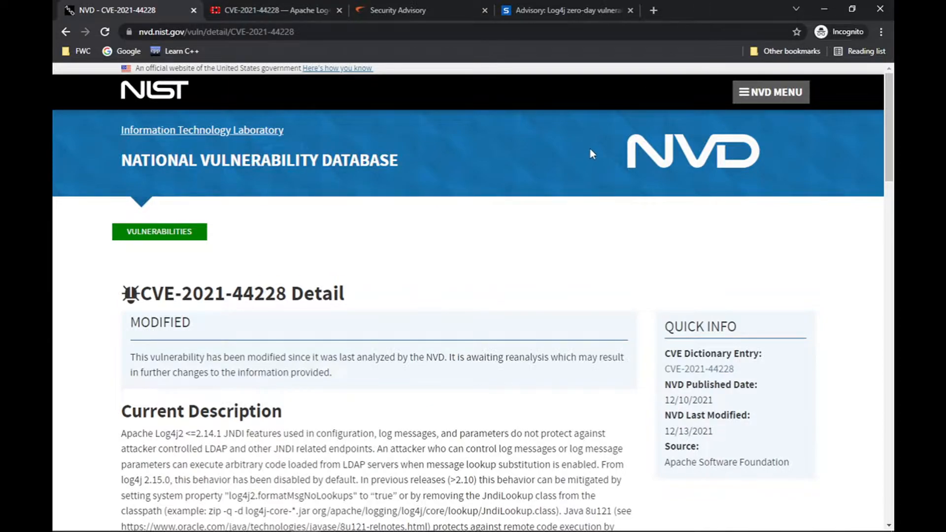
# Step: Review NVD's 10.0 CRITICAL CVSS 3.x score and vector string, then switch to the Fortinet blog tab
pyautogui.scroll(-3)
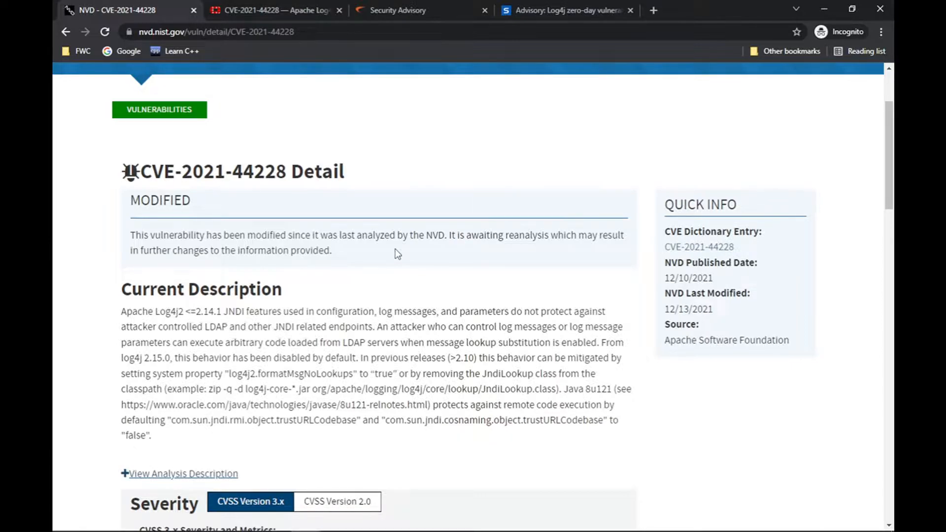
pyautogui.scroll(-3)
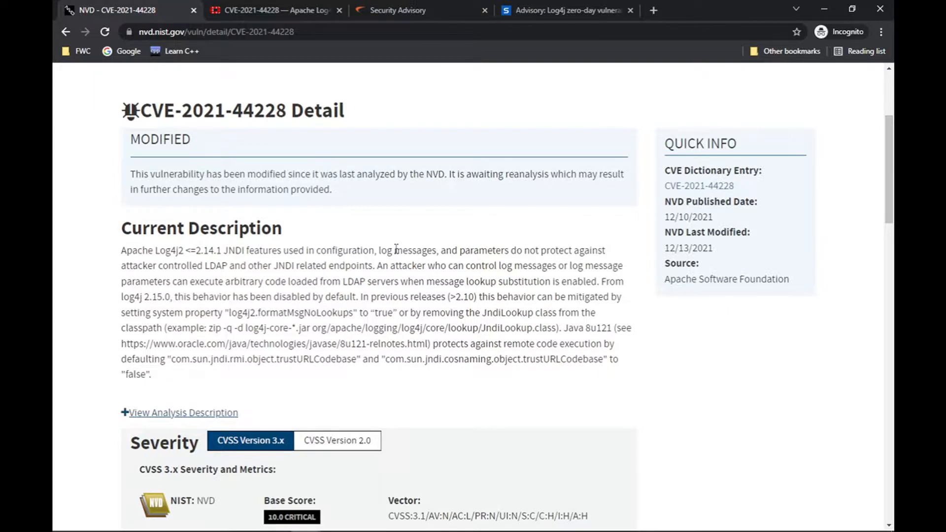
pyautogui.scroll(-3)
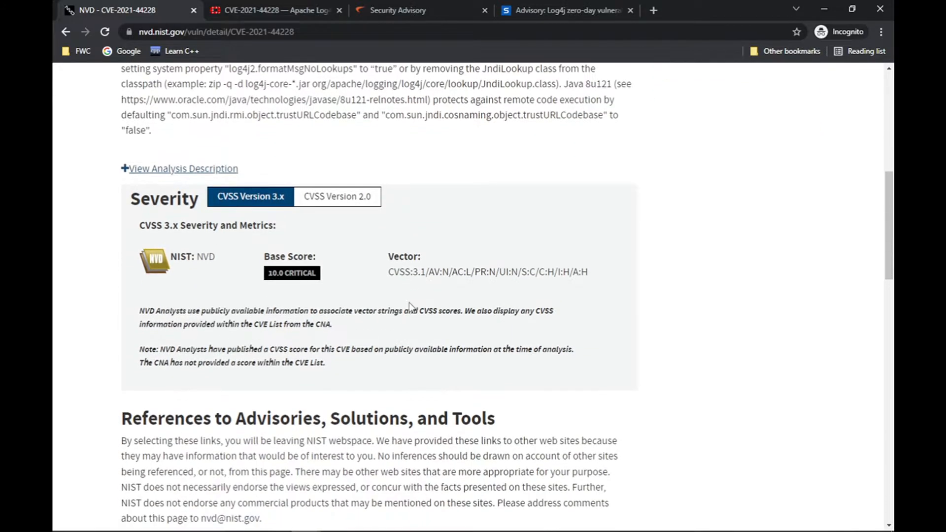
pyautogui.moveTo(398, 288)
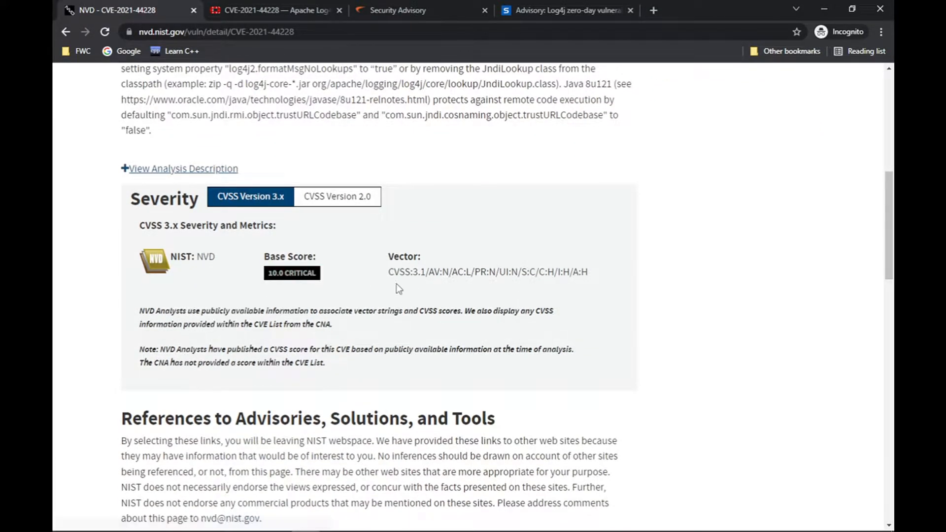
pyautogui.moveTo(384, 298)
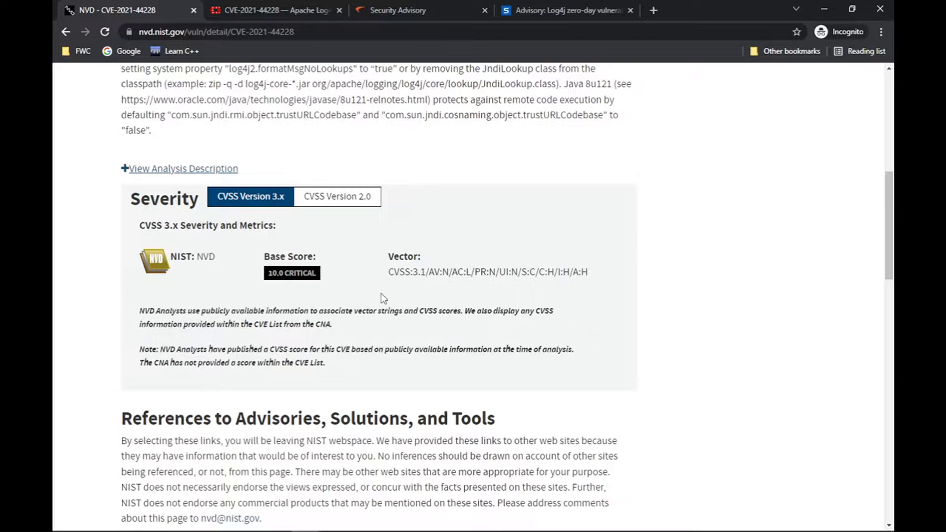
pyautogui.moveTo(366, 248)
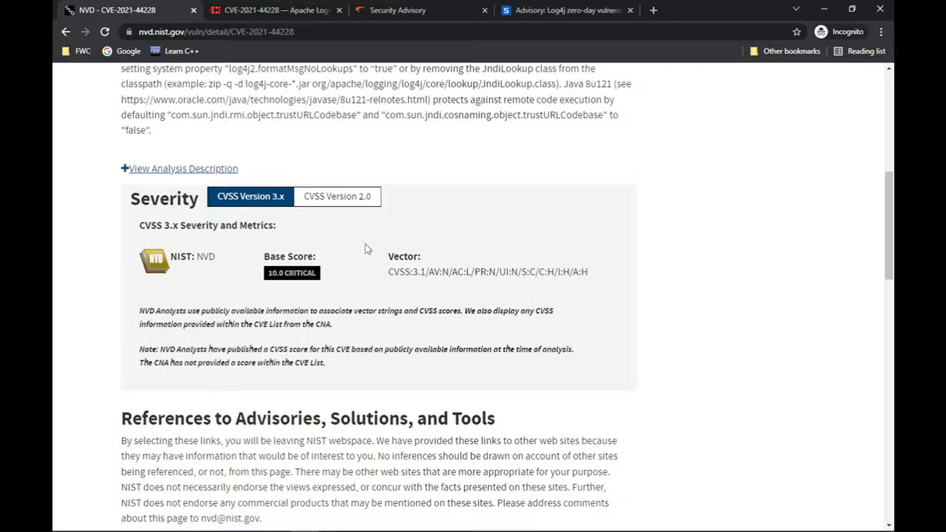
pyautogui.moveTo(340, 199)
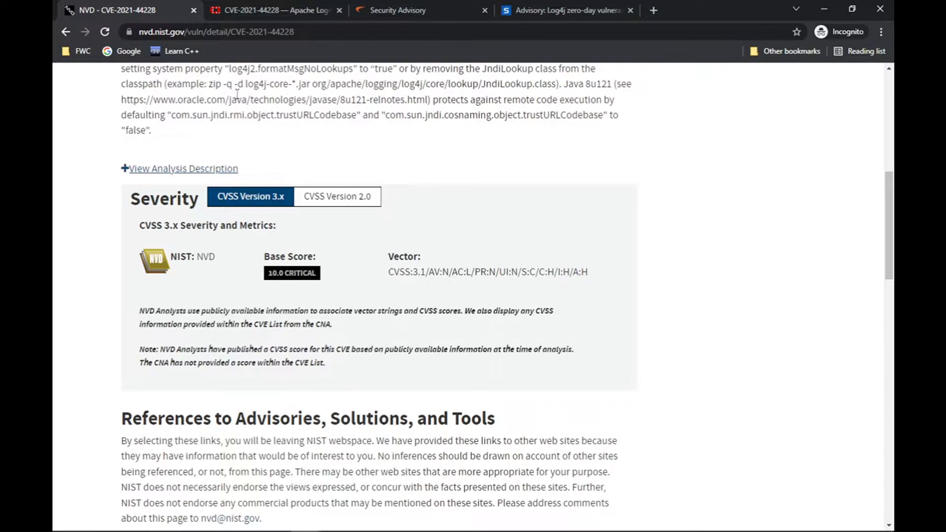
pyautogui.click(272, 10)
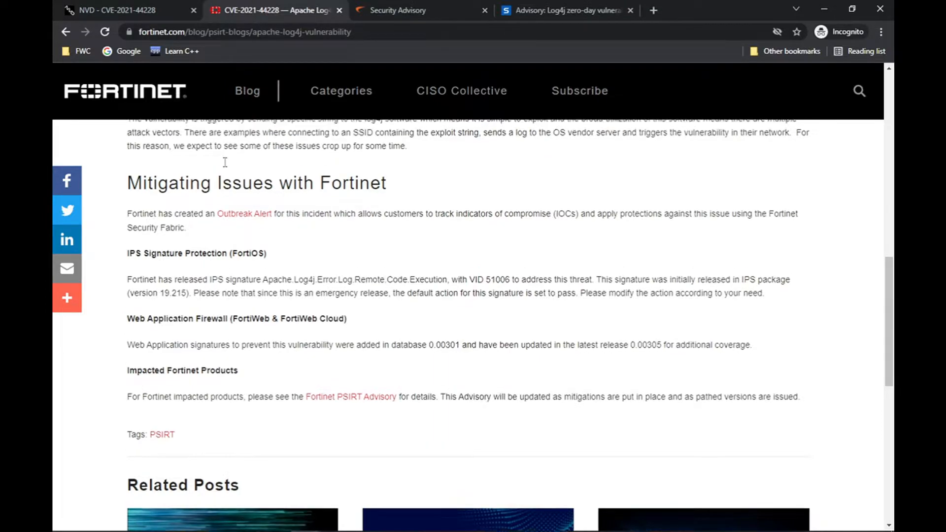
# Step: Read the blog's mitigation guidance down to Impacted Fortinet Products and follow the Fortinet PSIRT Advisory link
pyautogui.scroll(3)
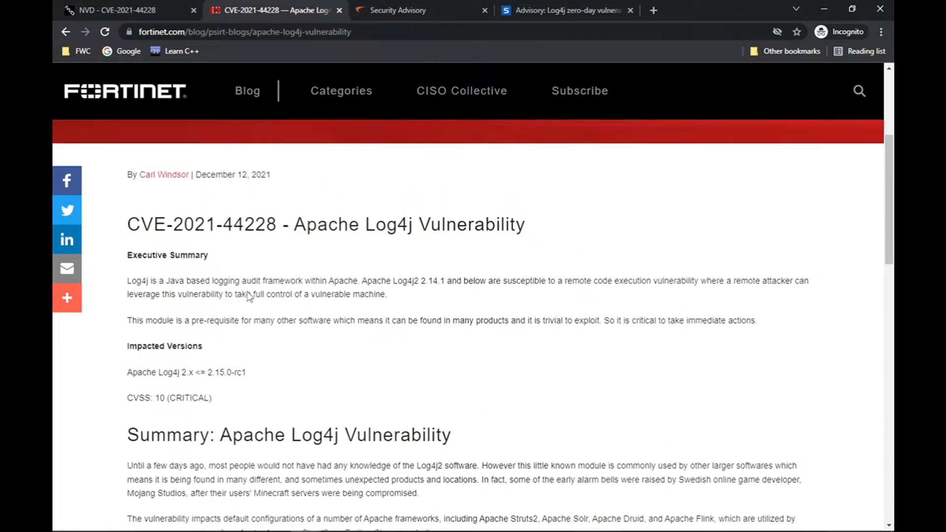
pyautogui.scroll(-3)
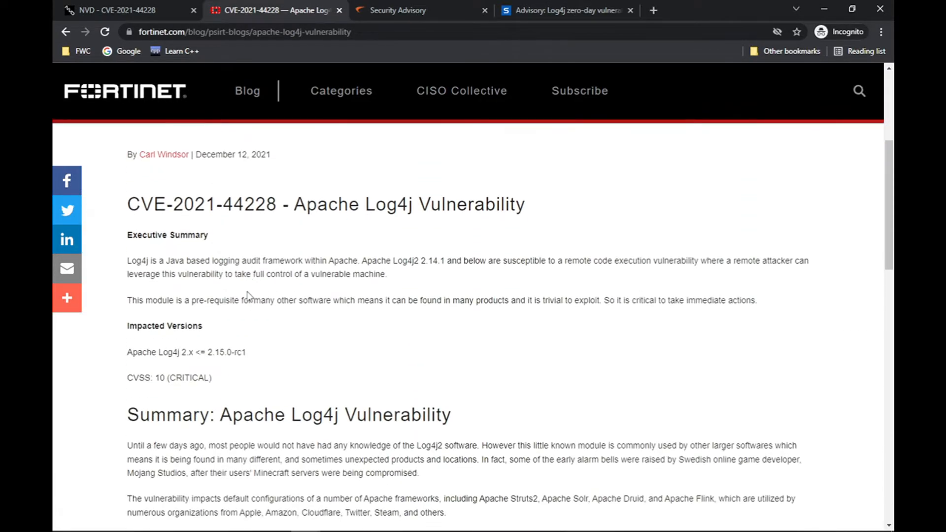
pyautogui.scroll(-3)
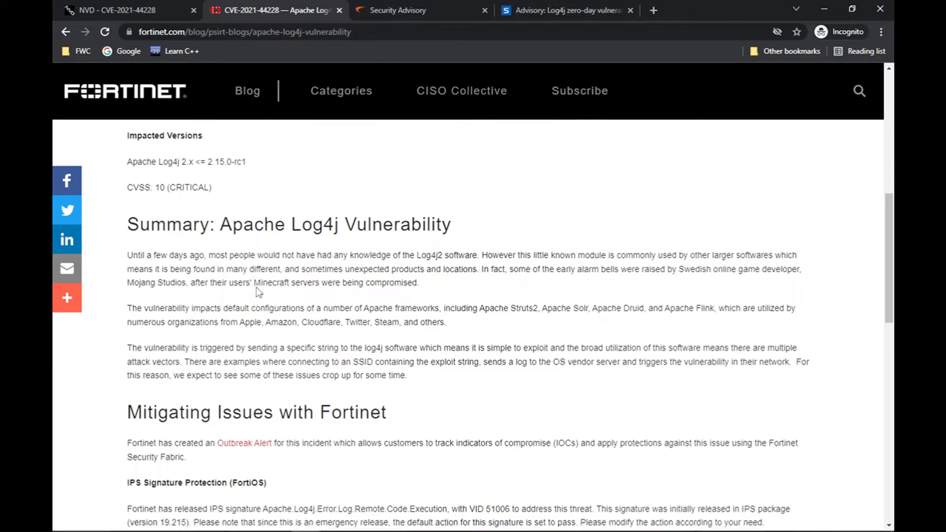
pyautogui.scroll(-3)
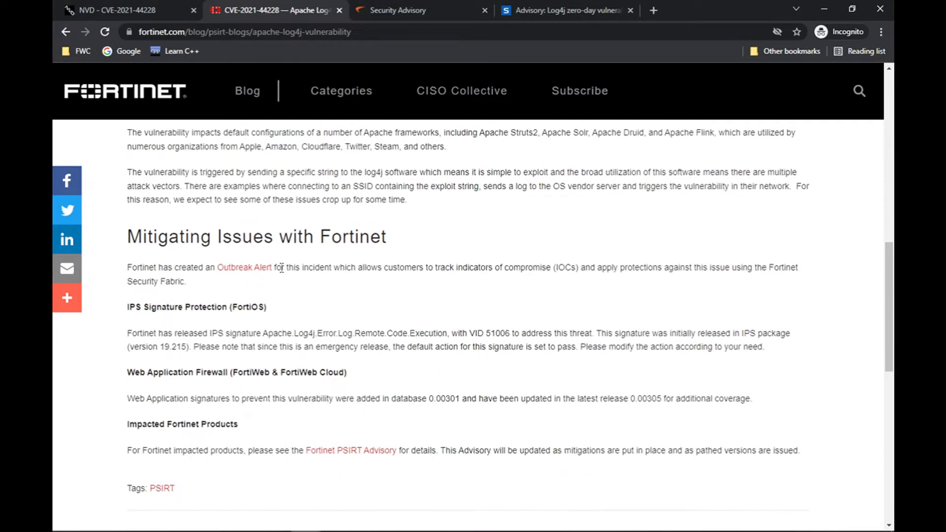
pyautogui.scroll(-3)
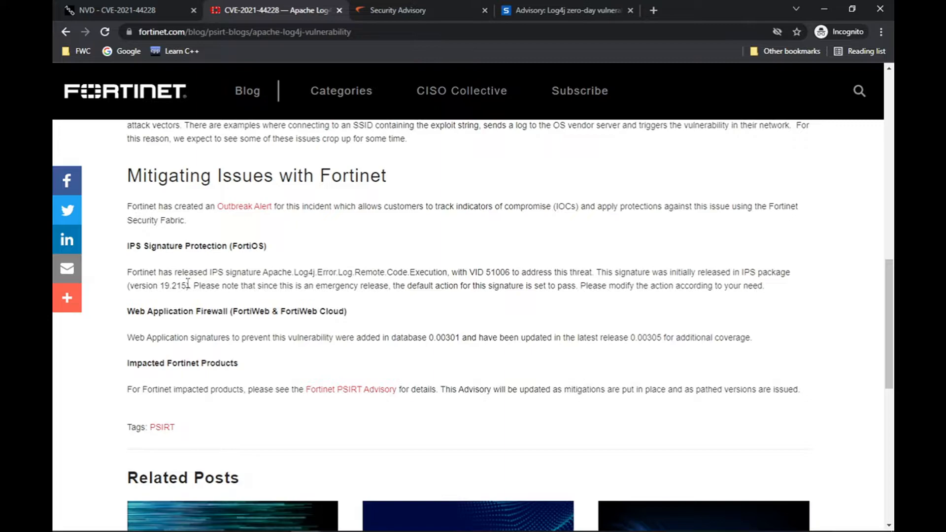
pyautogui.moveTo(170, 308)
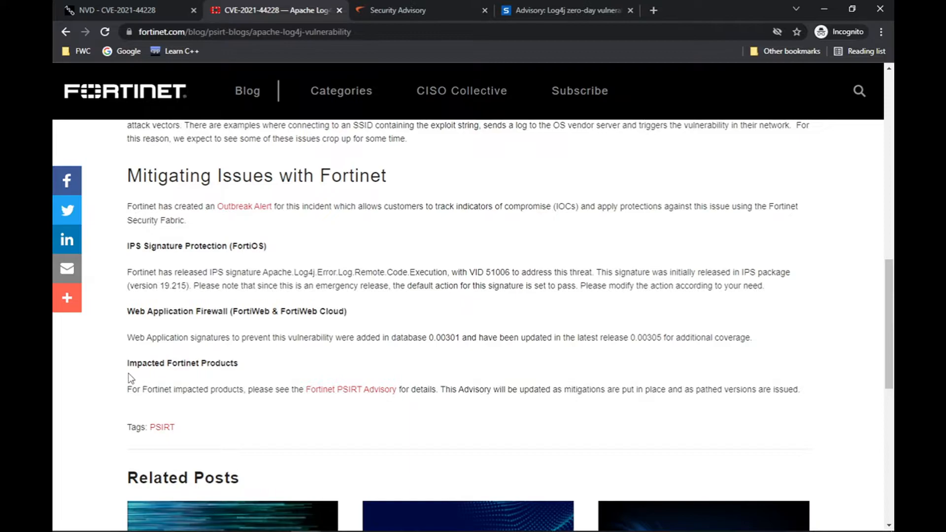
pyautogui.moveTo(303, 362)
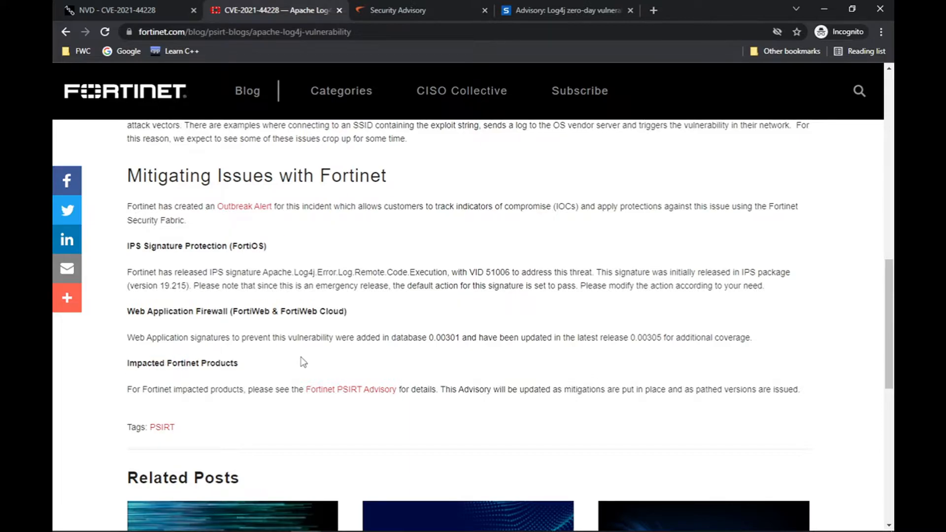
pyautogui.click(351, 389)
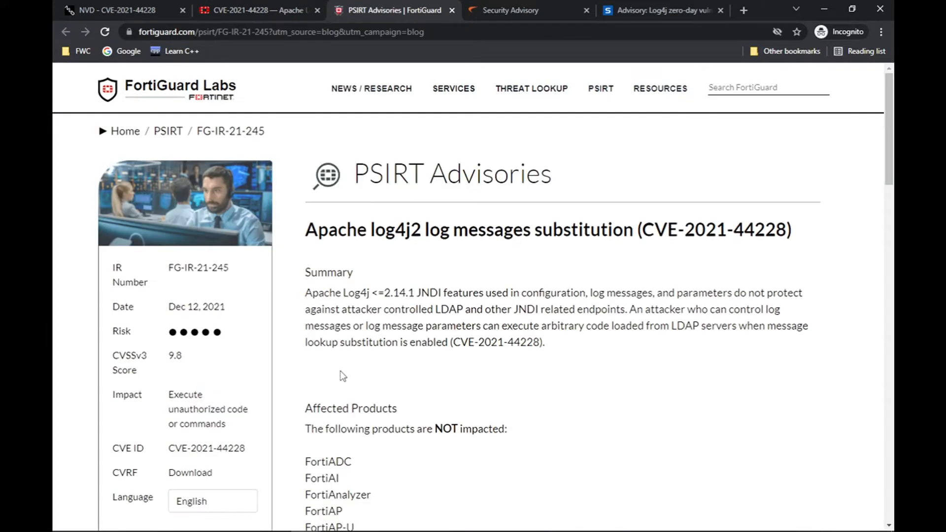
# Step: Scroll through advisory FG-IR-21-245's unaffected and impacted product lists with fix statuses, returning to the top
pyautogui.scroll(-3)
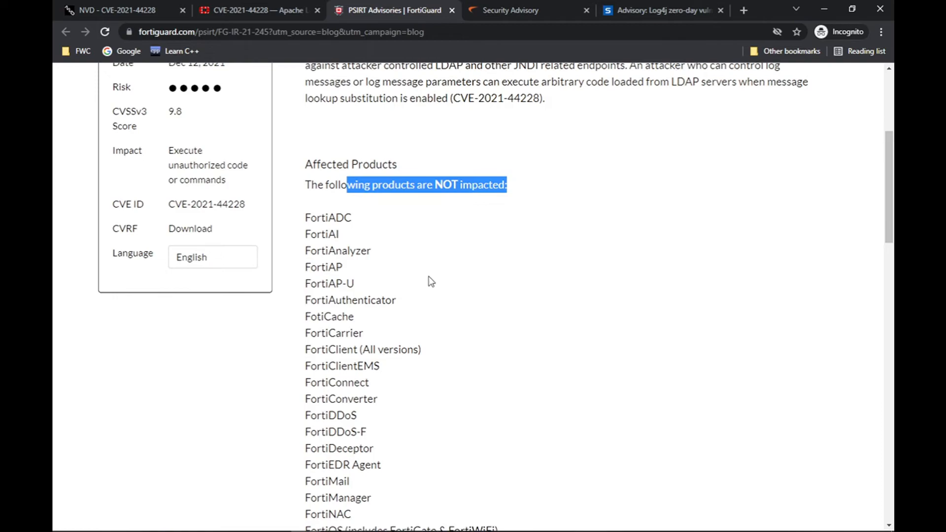
pyautogui.scroll(-3)
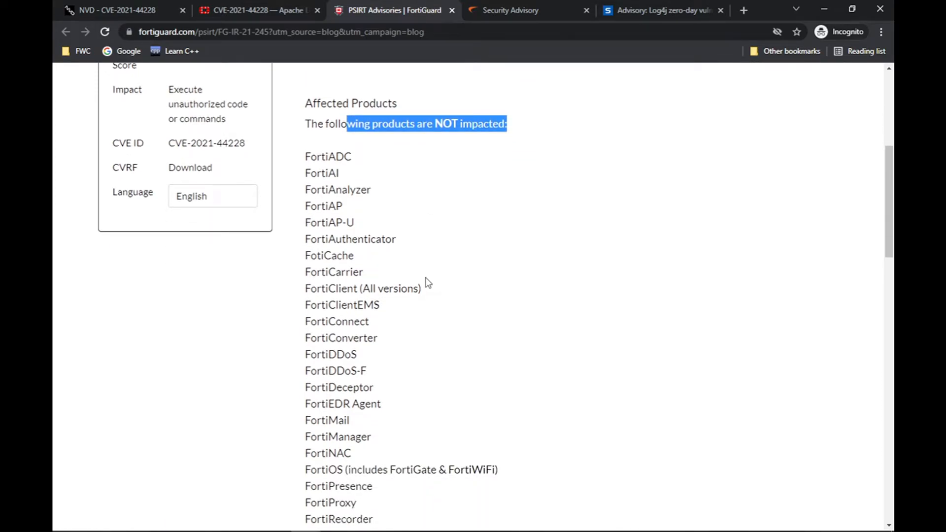
pyautogui.scroll(-3)
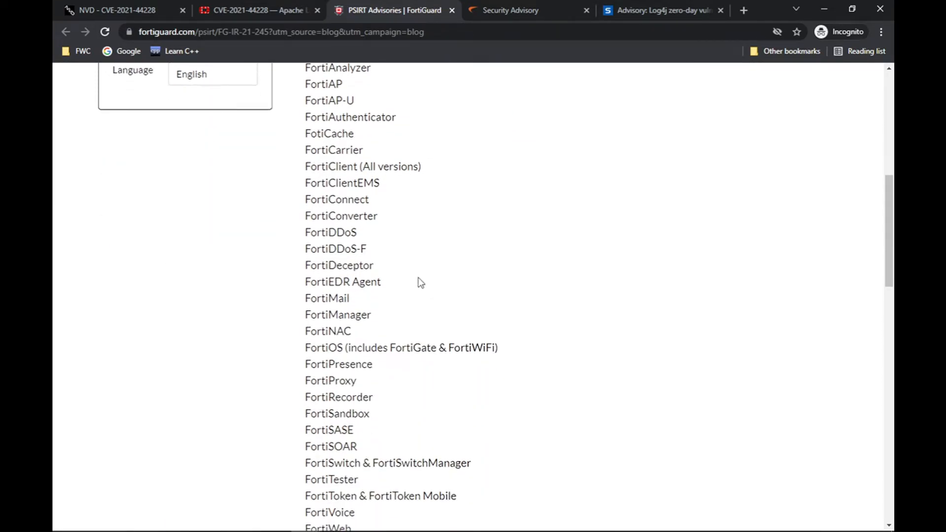
pyautogui.scroll(-3)
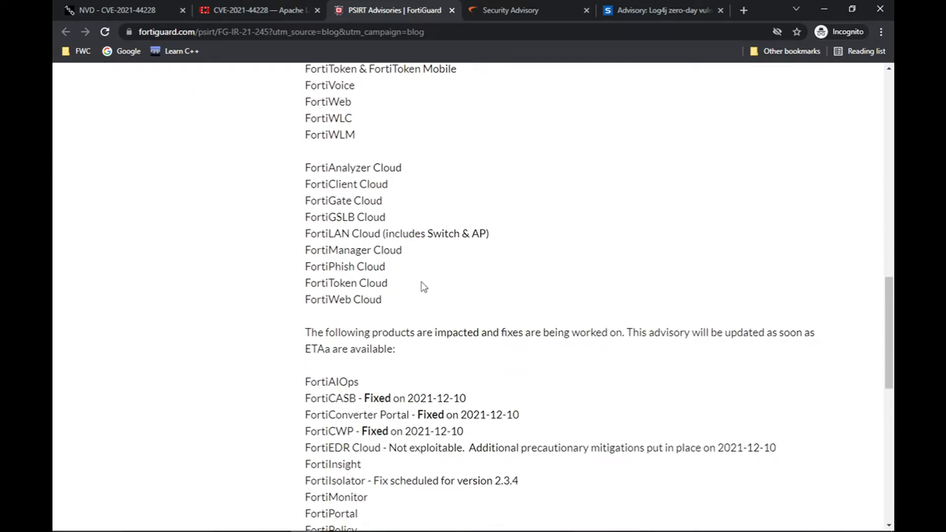
pyautogui.scroll(-3)
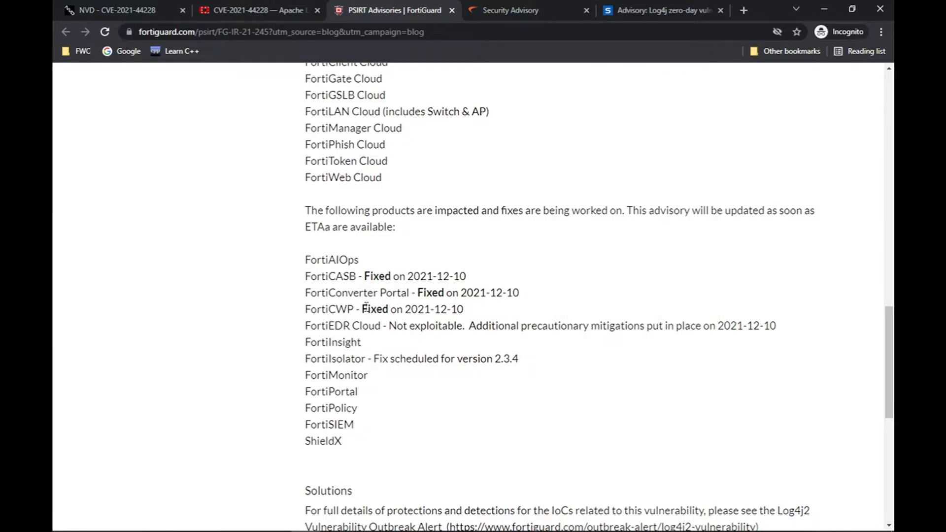
pyautogui.scroll(3)
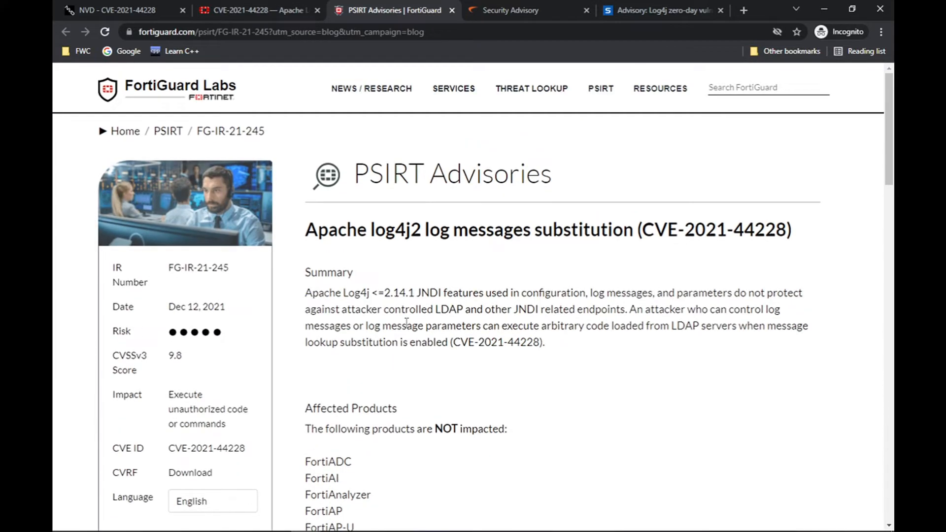
pyautogui.moveTo(426, 139)
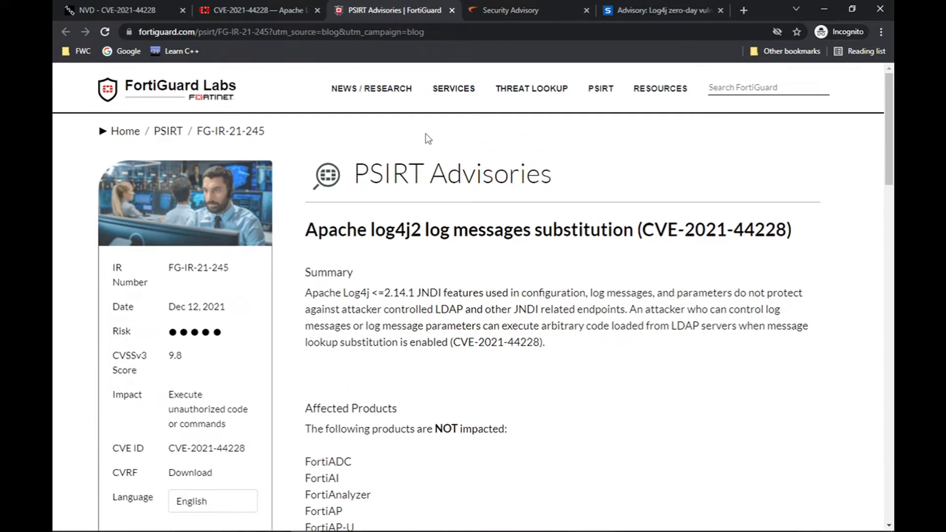
pyautogui.moveTo(517, 10)
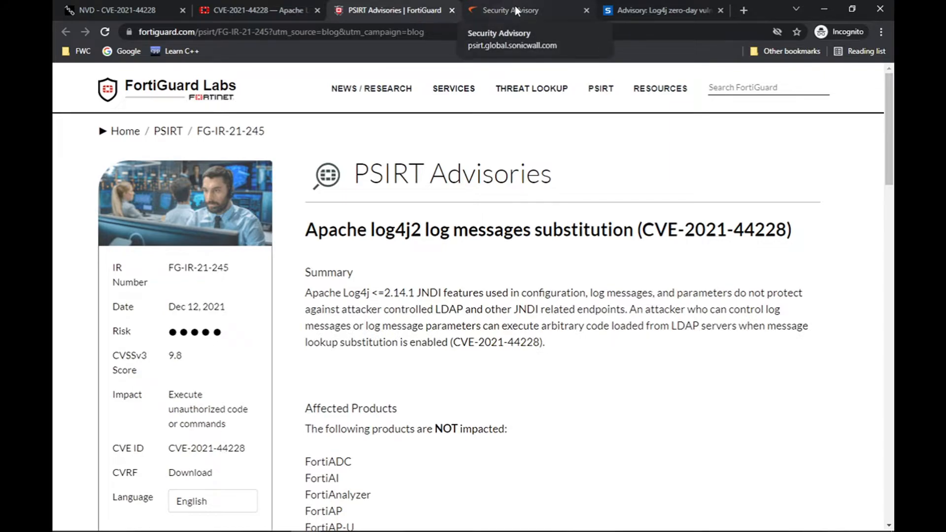
# Step: Switch to SonicWall advisory SNWLID-2021-0032 and review its overview, summary and product impact table
pyautogui.click(514, 9)
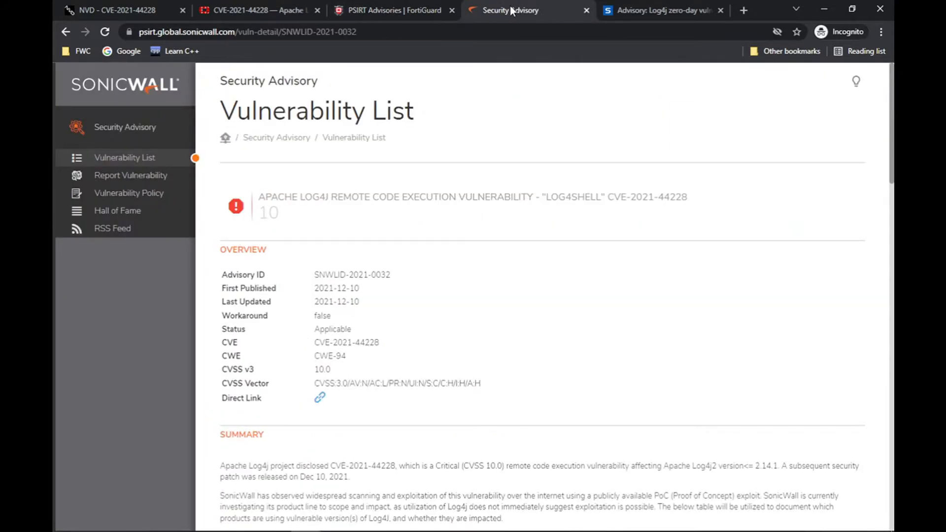
pyautogui.moveTo(413, 212)
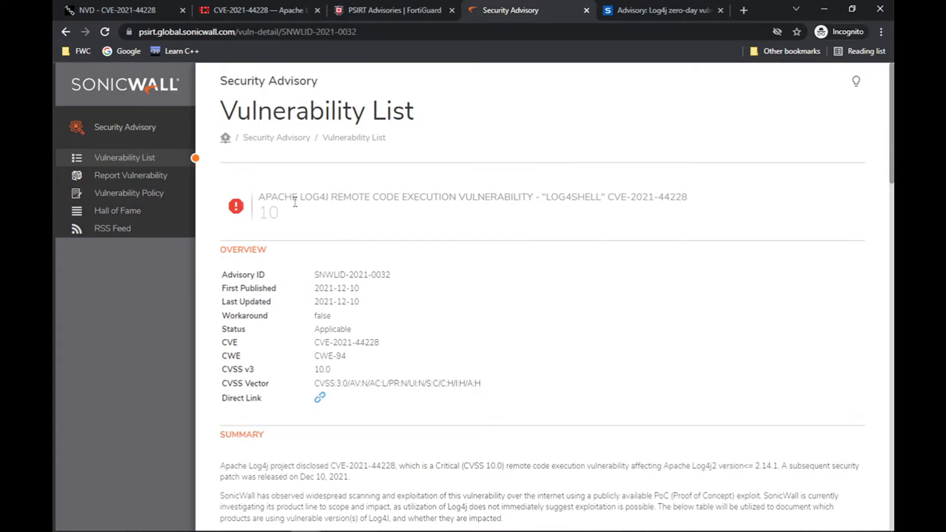
pyautogui.scroll(-3)
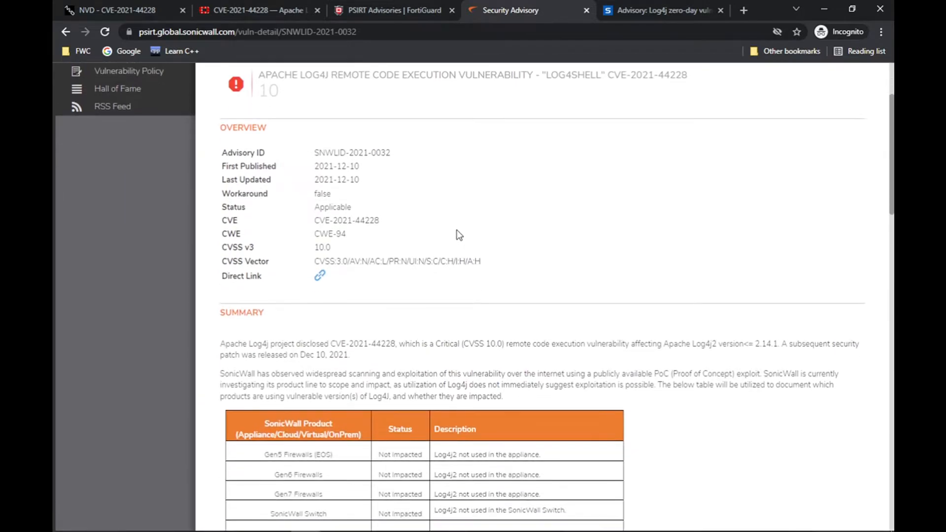
pyautogui.scroll(-3)
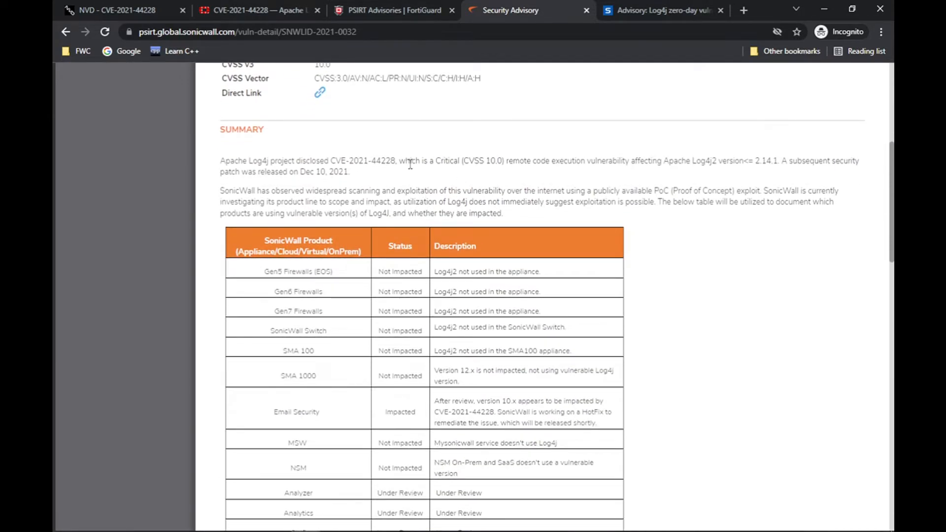
pyautogui.scroll(-3)
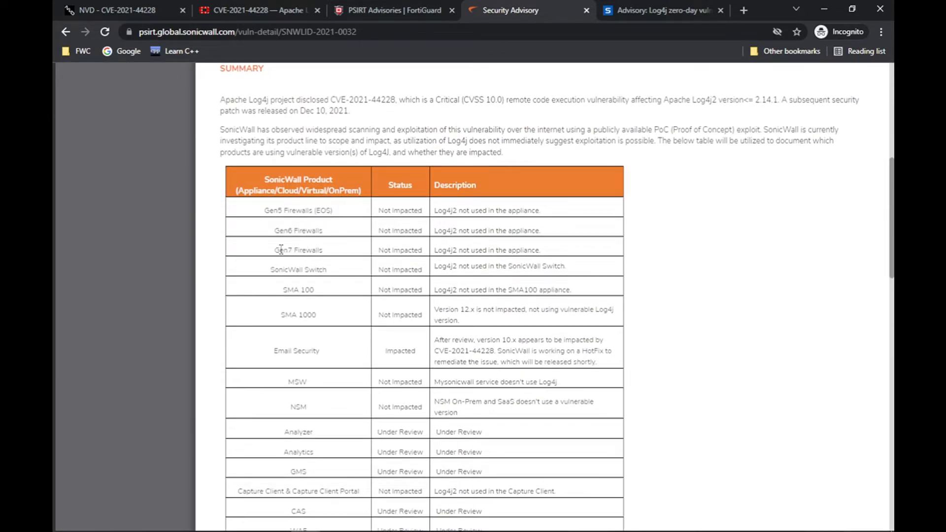
pyautogui.doubleClick(297, 230)
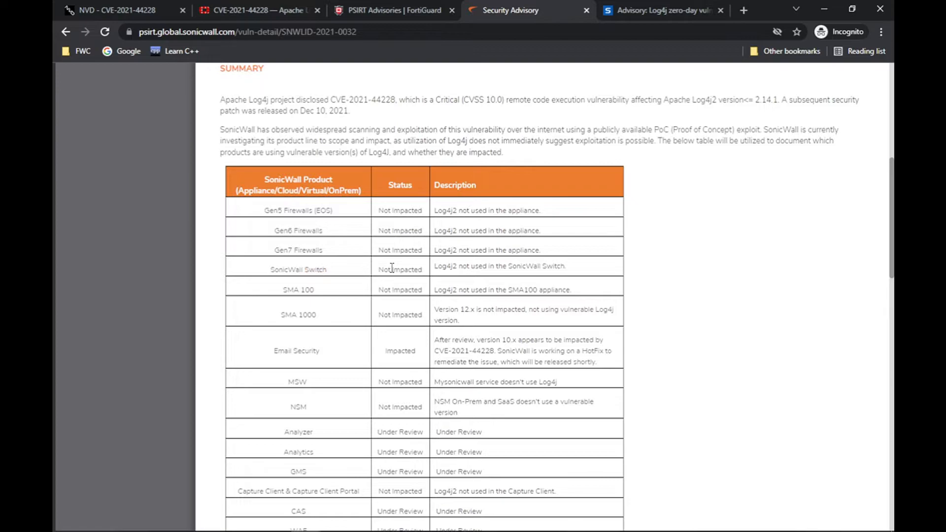
pyautogui.scroll(3)
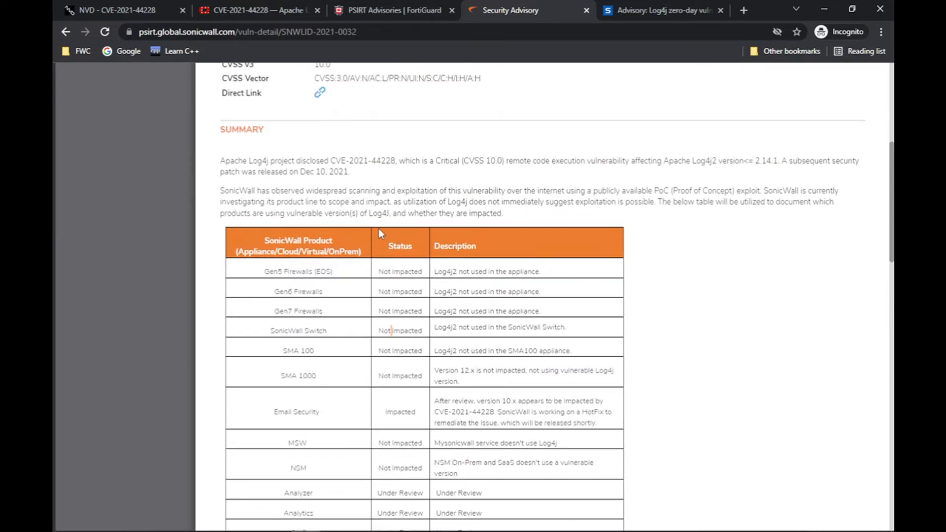
pyautogui.scroll(-3)
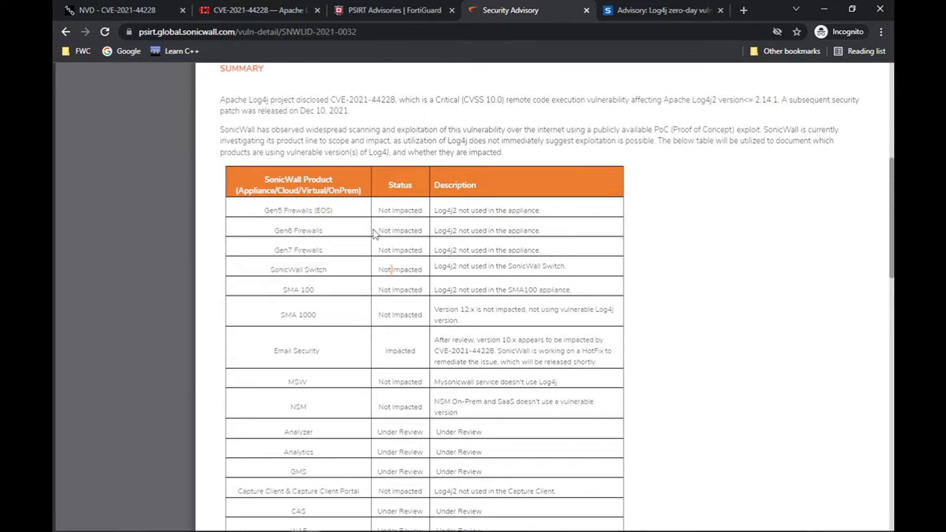
# Step: Switch to the Sophos Log4j RCE advisory and scroll its affected-products table down to Sophos Mobile EAS Proxy
pyautogui.click(665, 10)
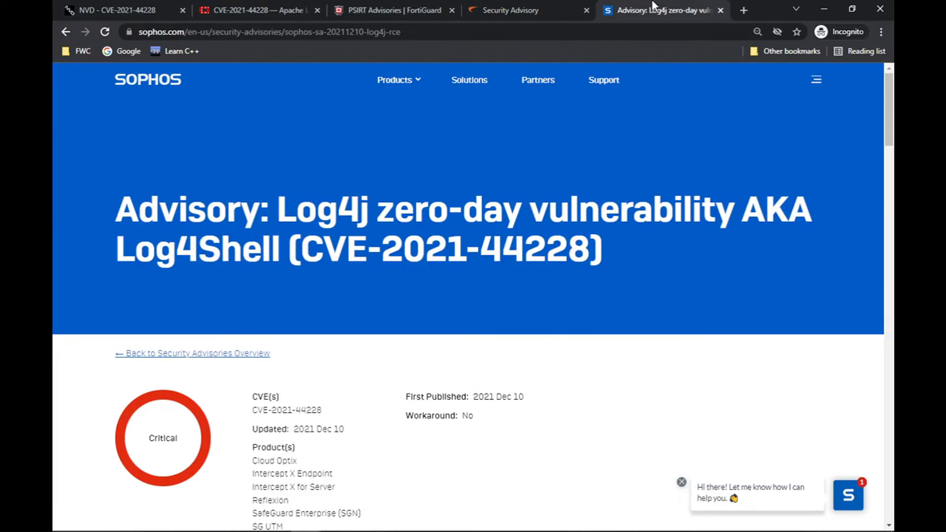
pyautogui.moveTo(266, 436)
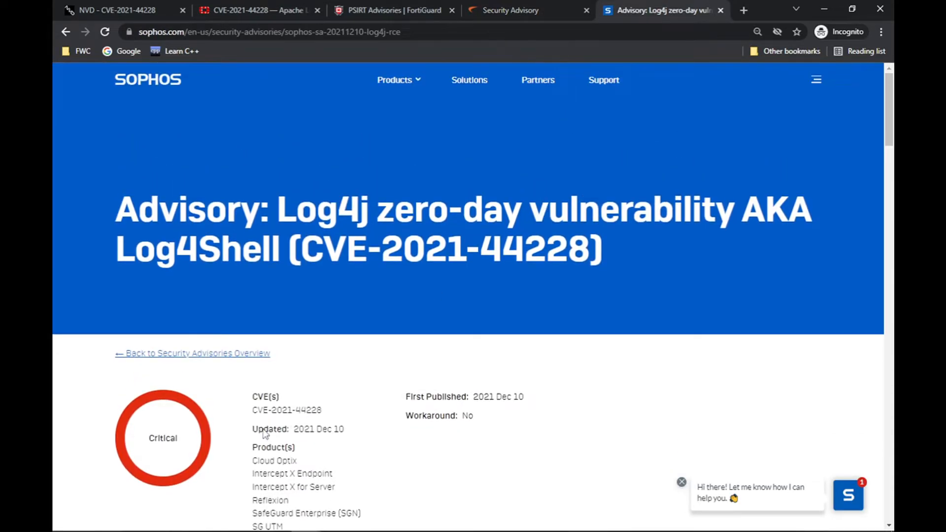
pyautogui.scroll(-3)
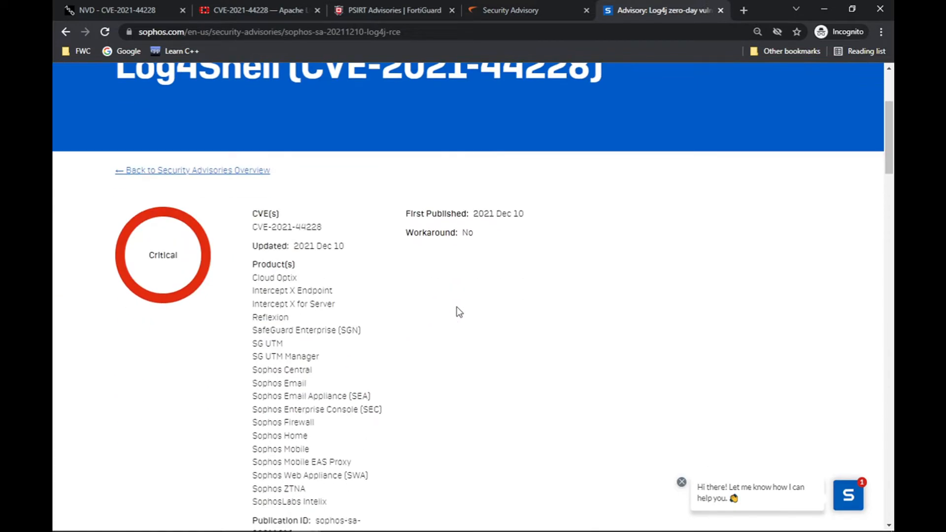
pyautogui.scroll(-3)
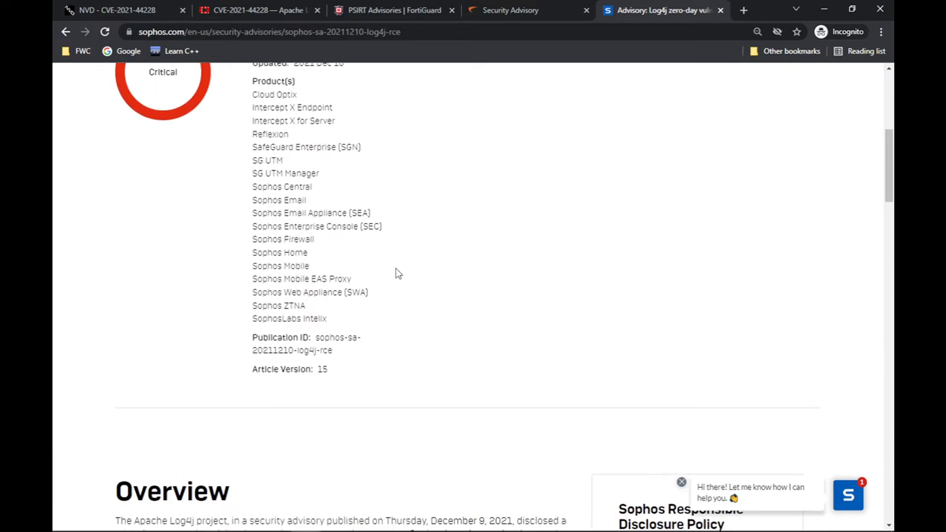
pyautogui.scroll(-3)
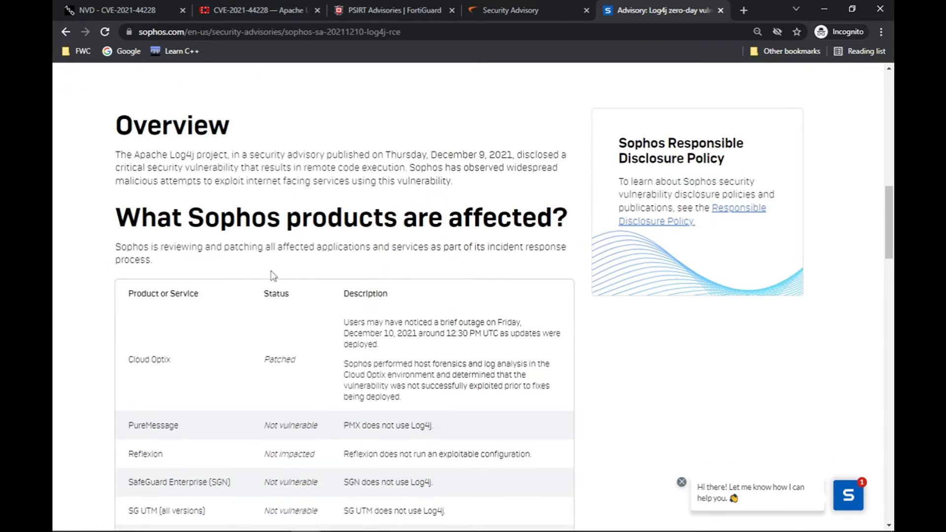
pyautogui.scroll(-3)
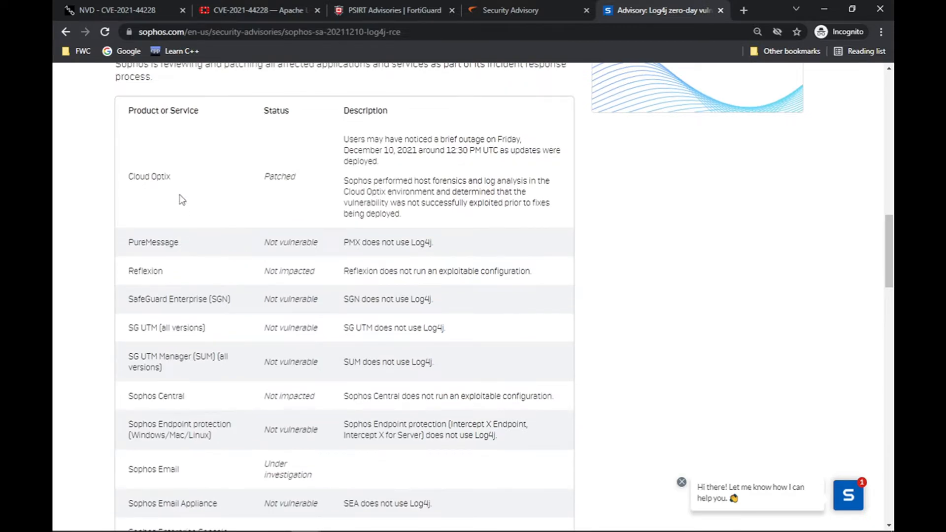
pyautogui.moveTo(165, 358)
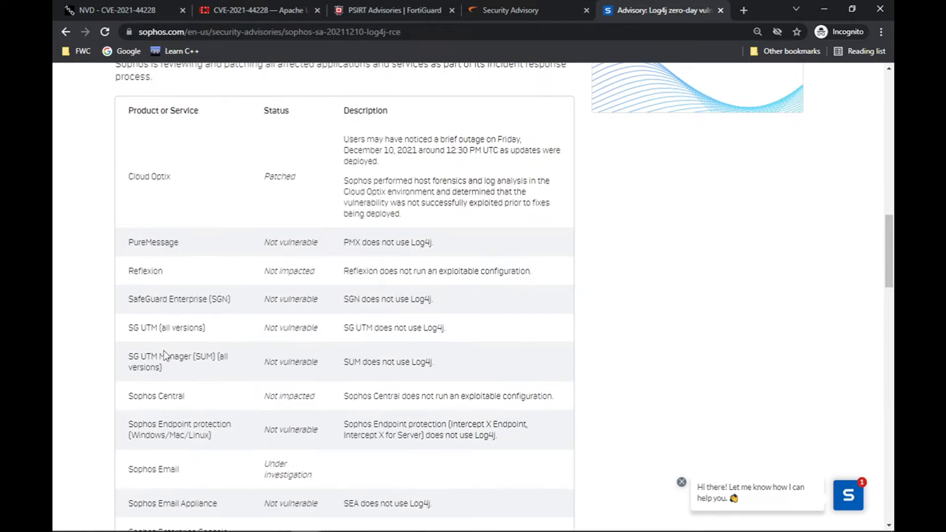
pyautogui.moveTo(273, 406)
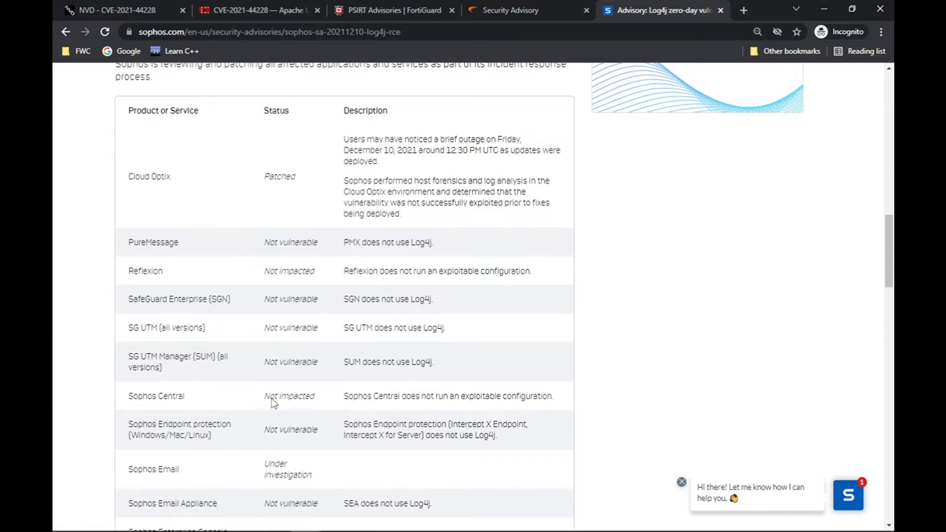
pyautogui.scroll(-3)
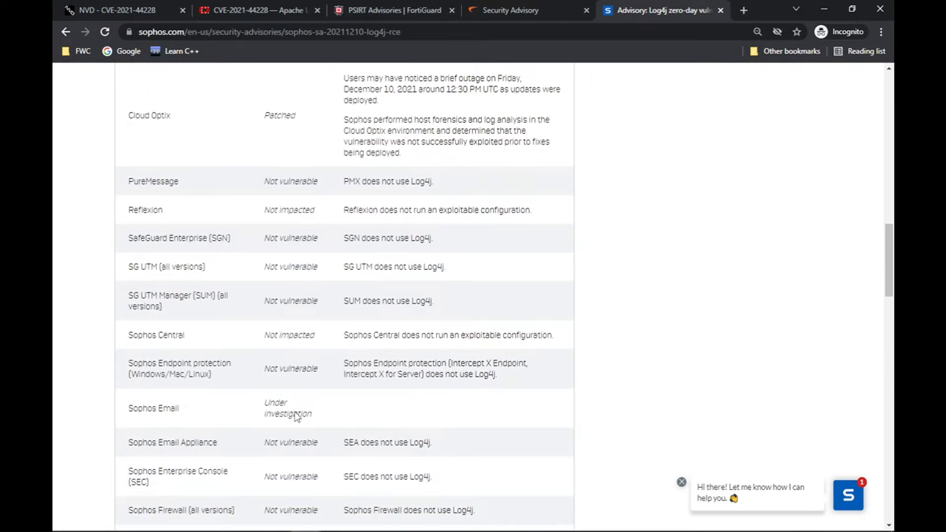
pyautogui.moveTo(301, 406)
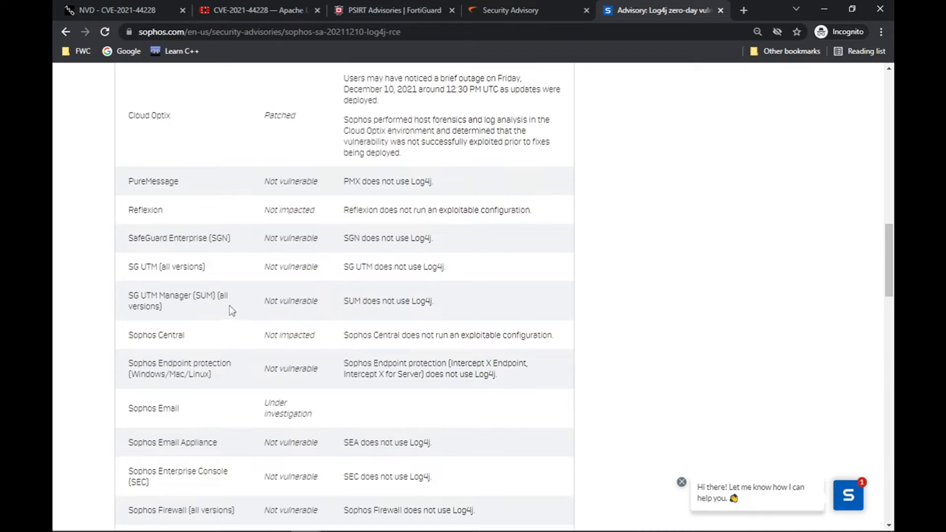
pyautogui.scroll(-3)
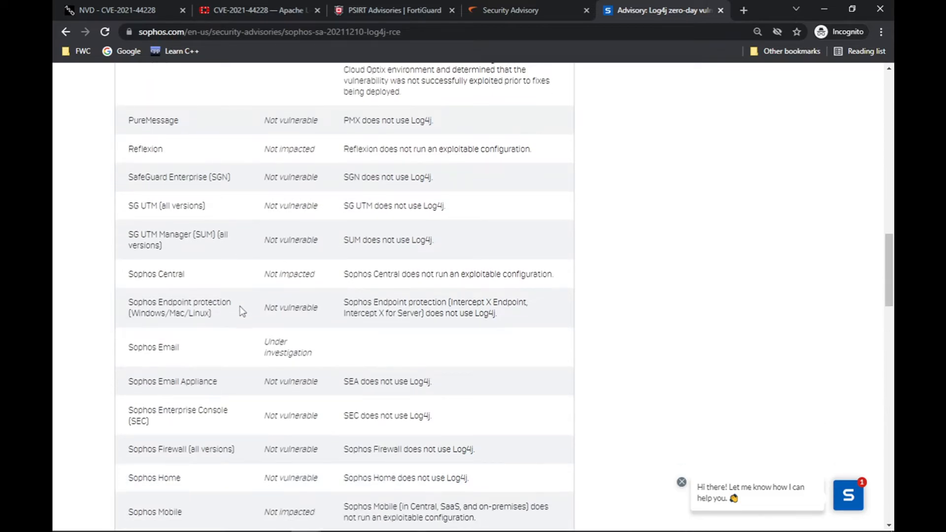
pyautogui.scroll(-3)
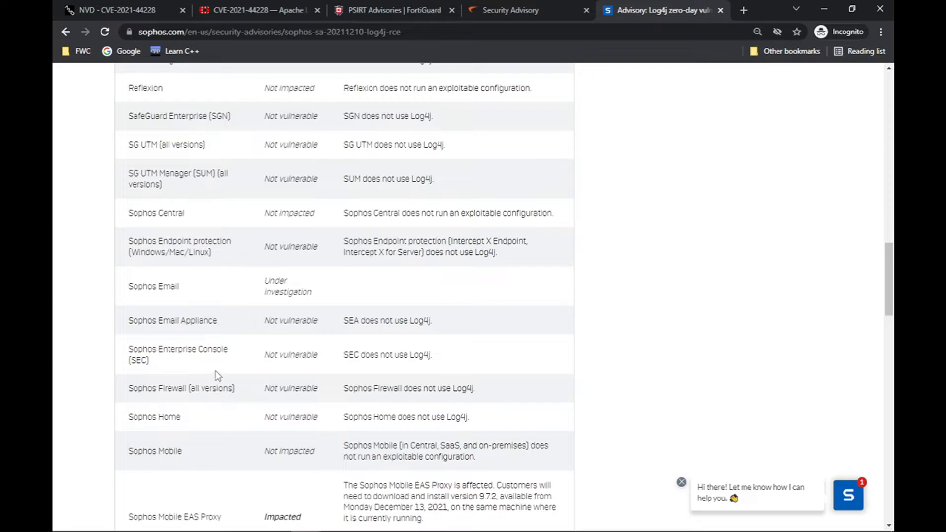
pyautogui.moveTo(296, 321)
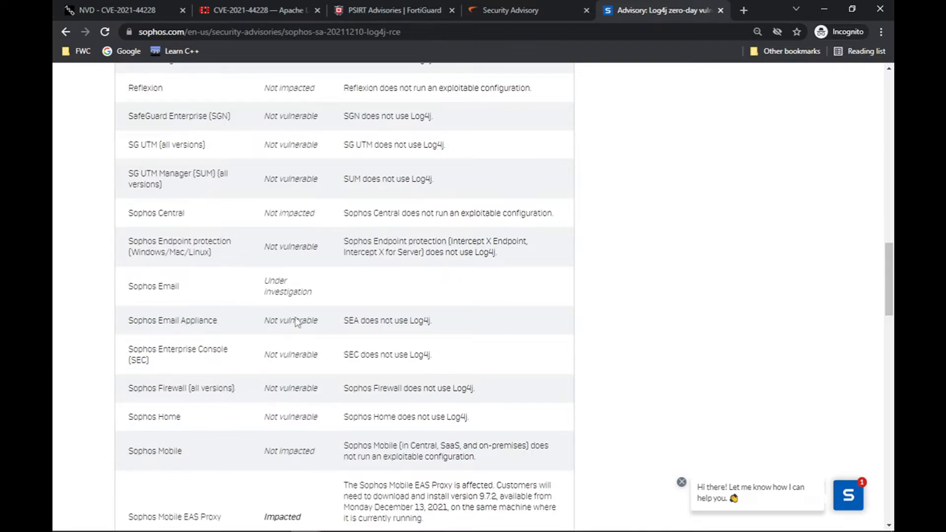